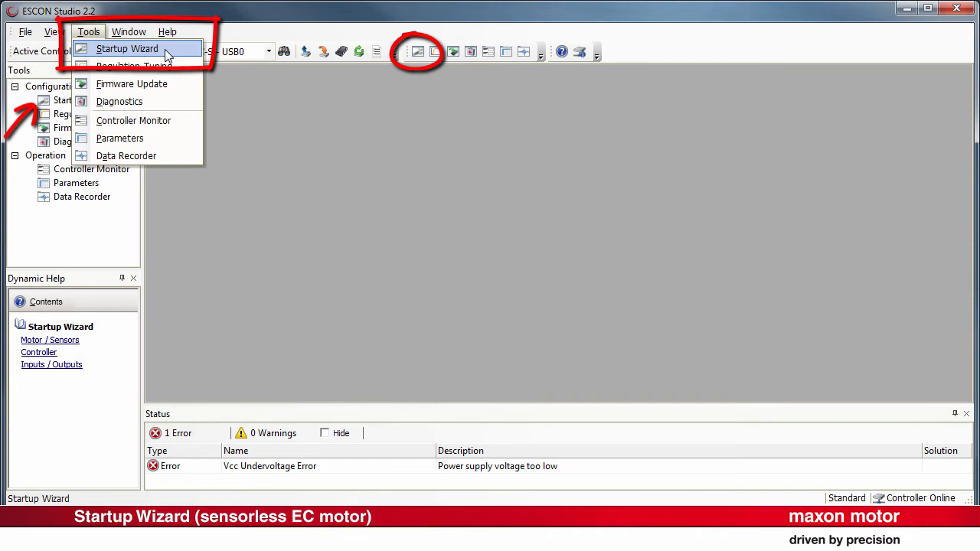
Step: Launch the Startup Wizard and acknowledge the safety instructions to reach the ESCON Module 50/4 EC-S intro
{"action": "left_click", "coordinate": [126, 48]}
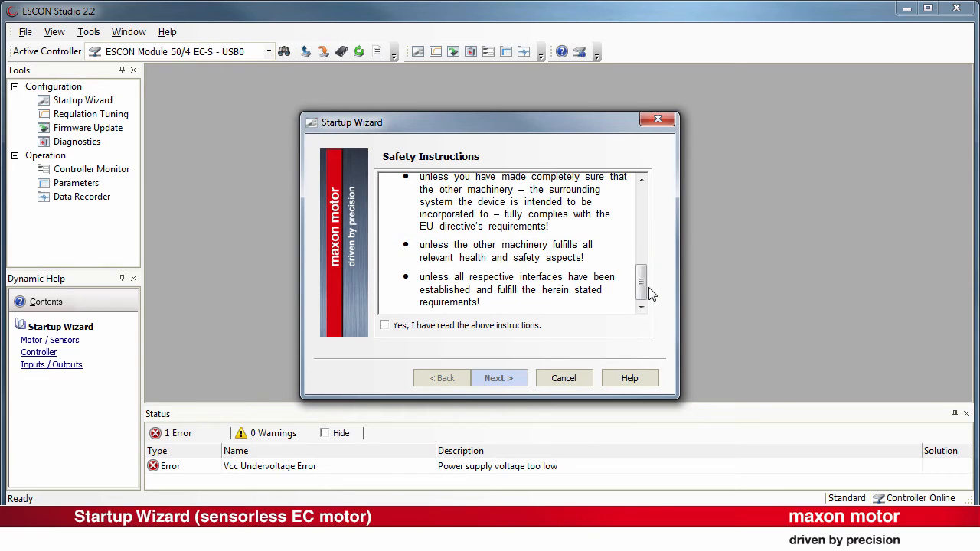
{"action": "left_click", "coordinate": [385, 324]}
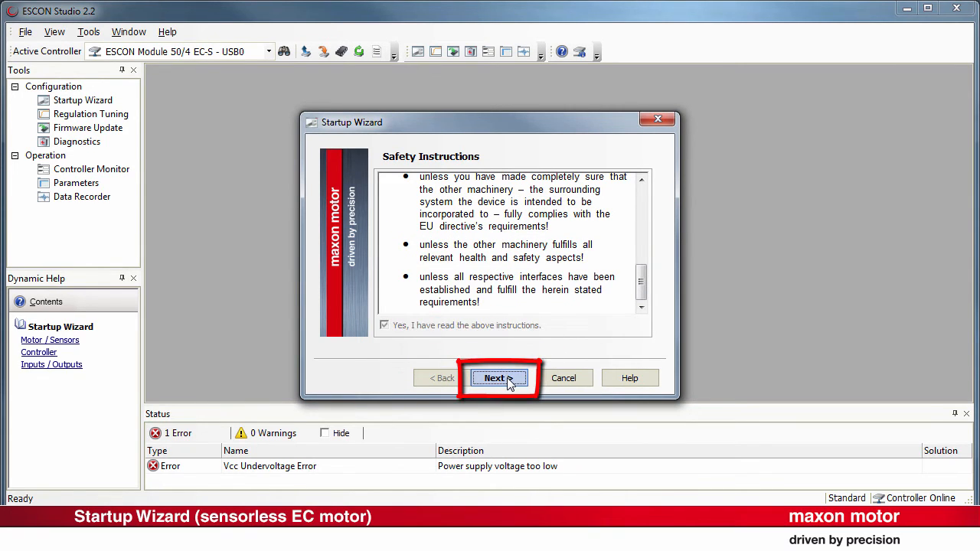
{"action": "left_click", "coordinate": [498, 377]}
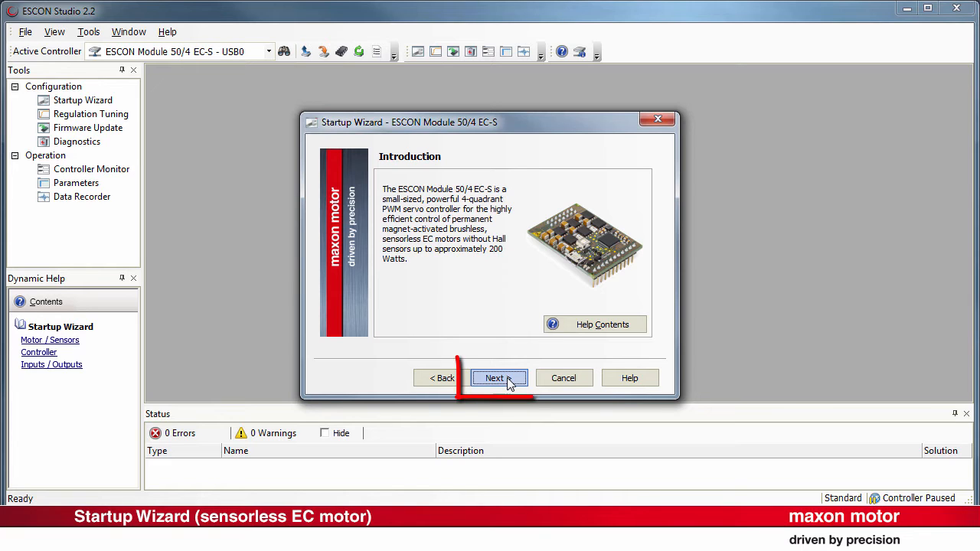
Step: Enter a motor thermal time constant of 2.8 s
{"action": "left_click", "coordinate": [498, 377]}
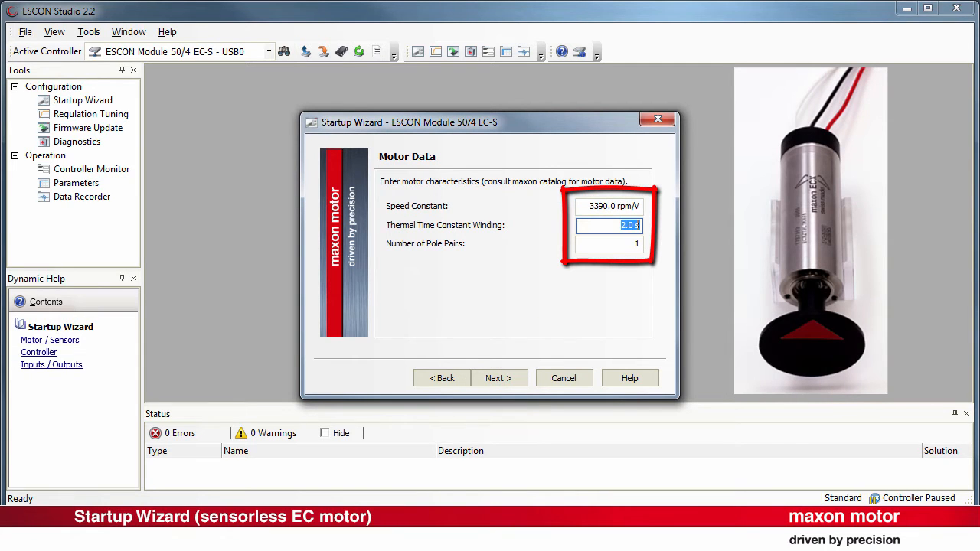
{"action": "type", "text": "2.8"}
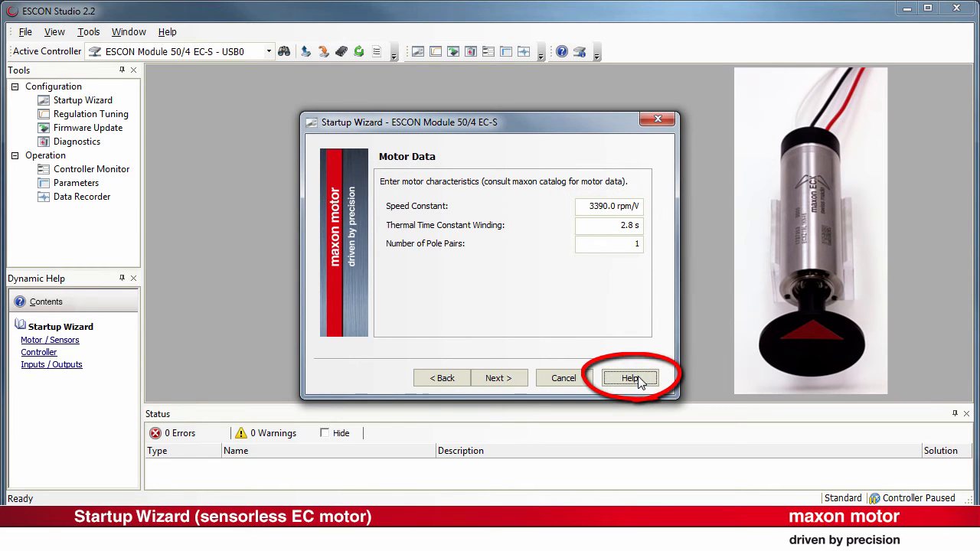
{"action": "left_click", "coordinate": [630, 377]}
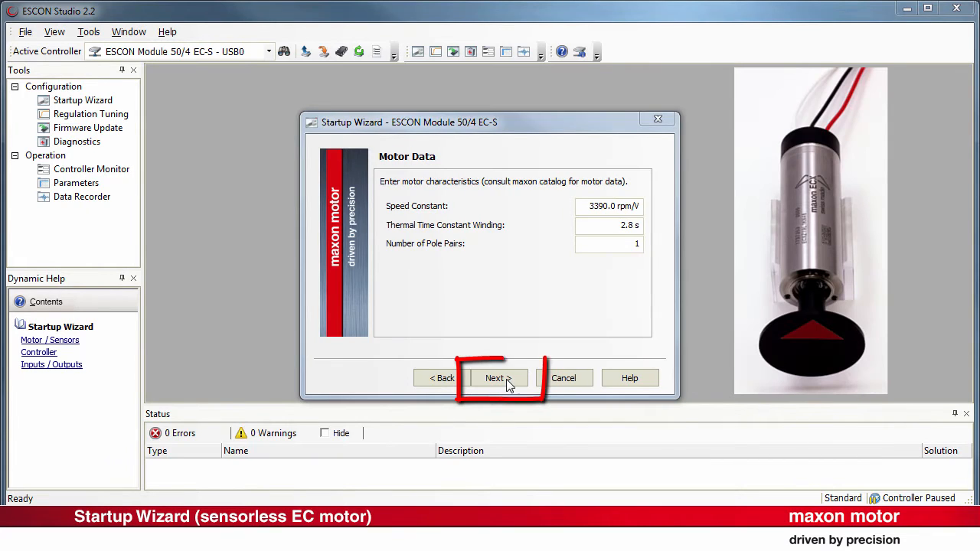
Step: Set nominal current 3.9 A, raise the max output current limit, and reach sensorless rotor detection
{"action": "left_click", "coordinate": [494, 377]}
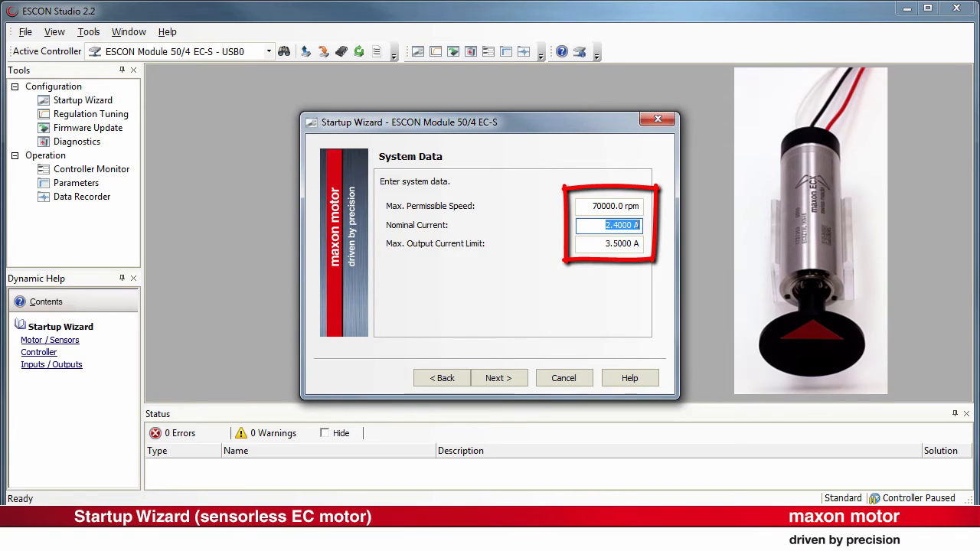
{"action": "type", "text": "3.9000"}
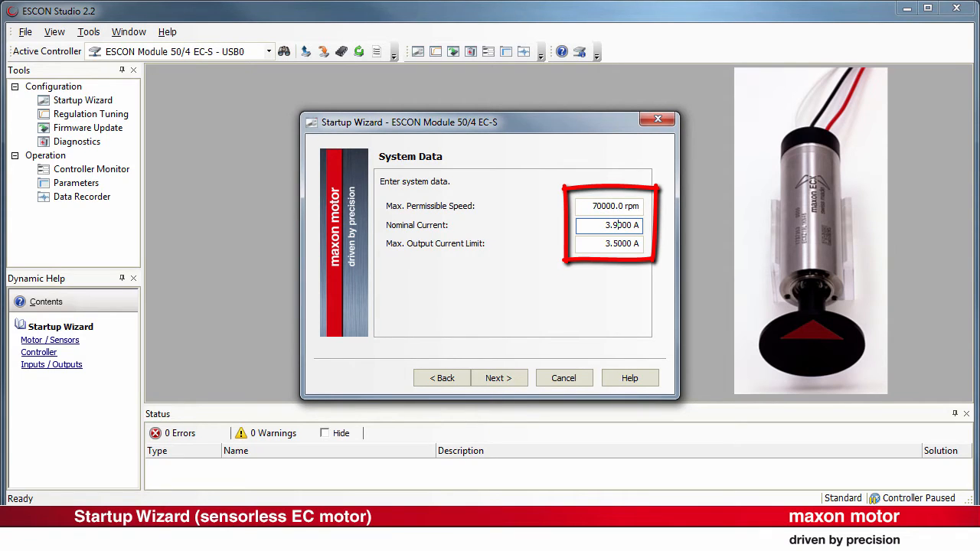
{"action": "type", "text": "11.0000"}
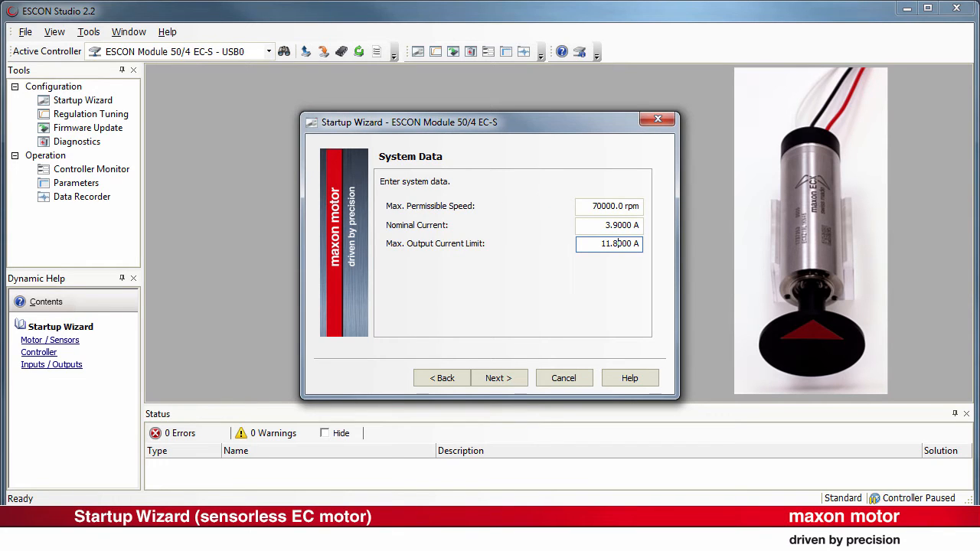
{"action": "left_click", "coordinate": [498, 377]}
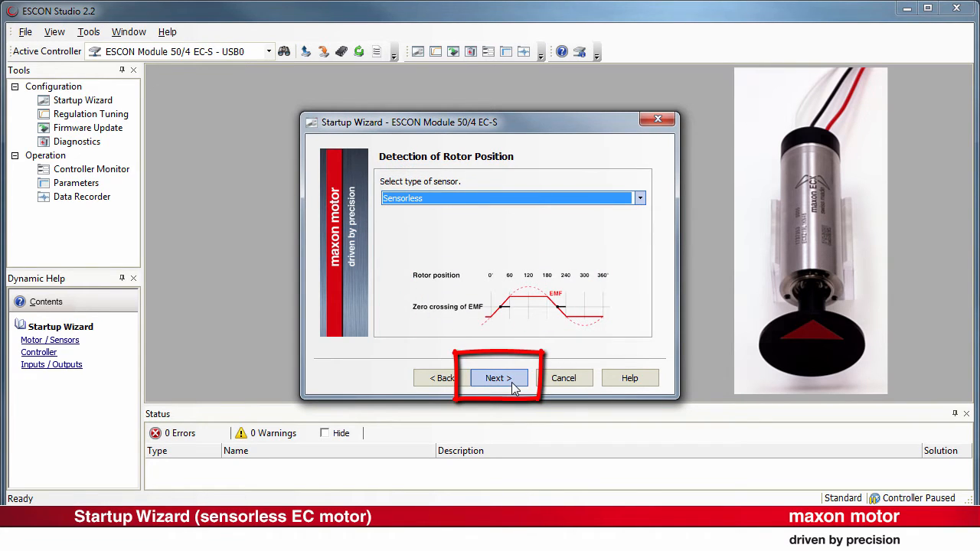
Step: Keep the operation mode and enable via Digital Input 2, high active
{"action": "left_click", "coordinate": [498, 377]}
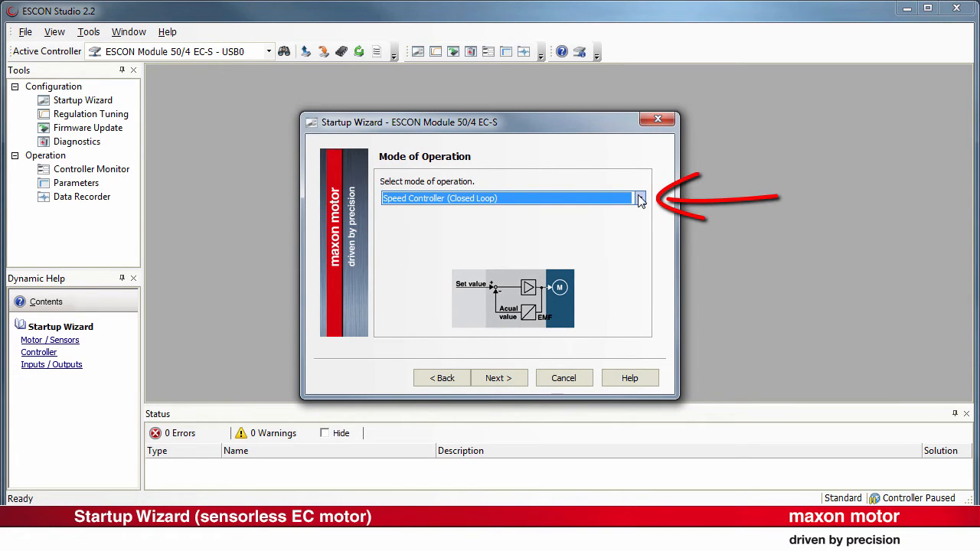
{"action": "left_click", "coordinate": [640, 198]}
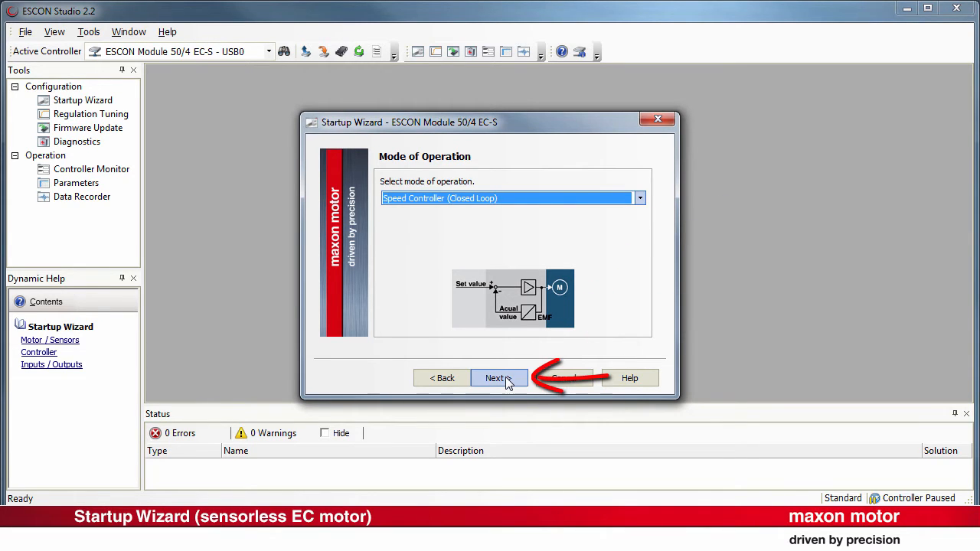
{"action": "left_click", "coordinate": [494, 377]}
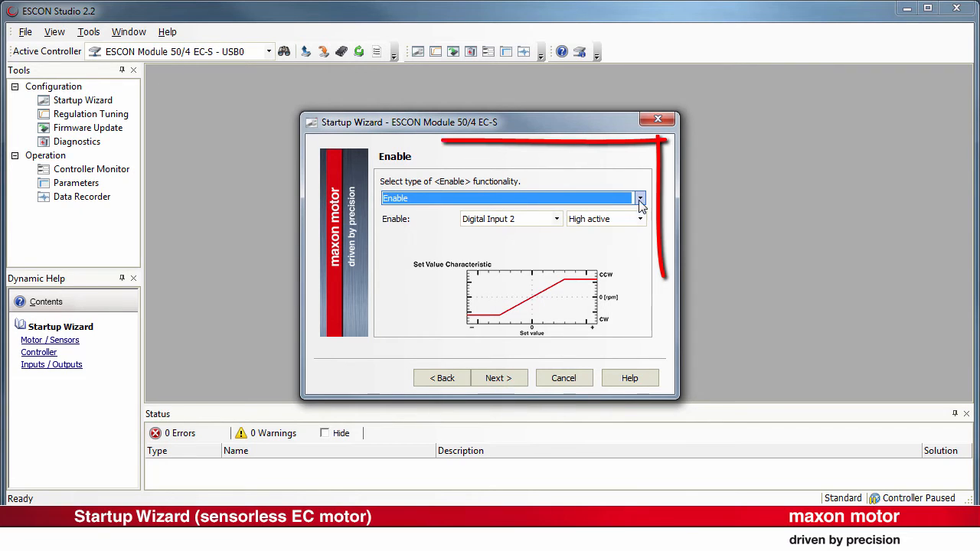
{"action": "left_click", "coordinate": [640, 198]}
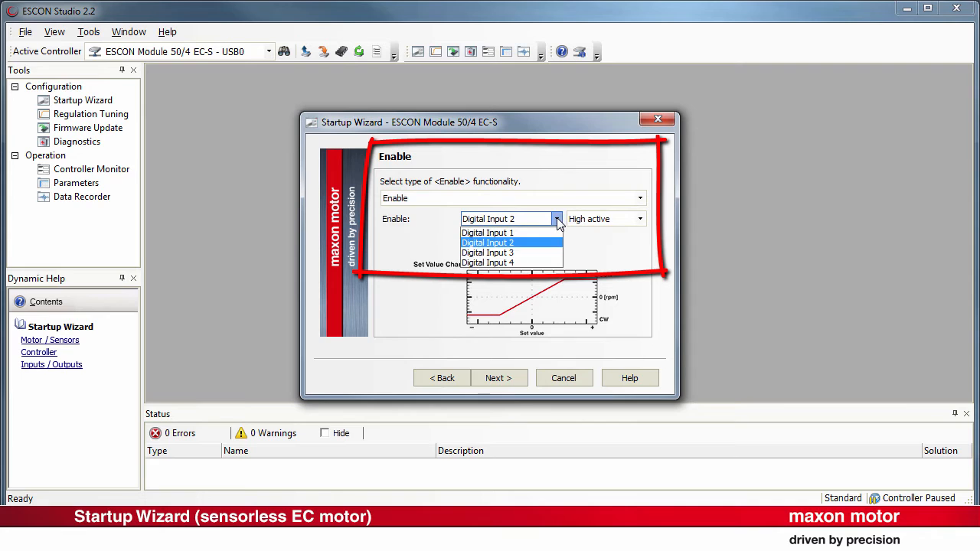
{"action": "left_click", "coordinate": [487, 243]}
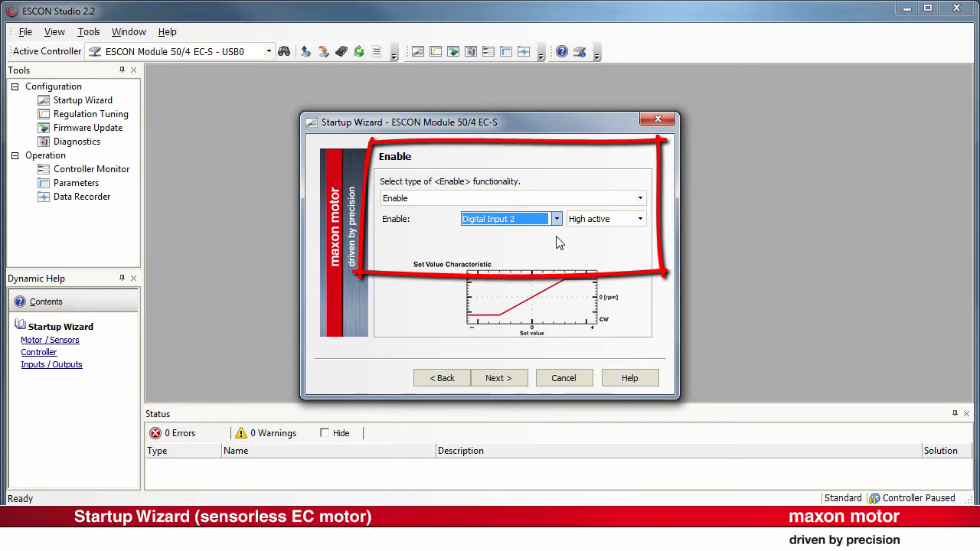
{"action": "left_click", "coordinate": [640, 219]}
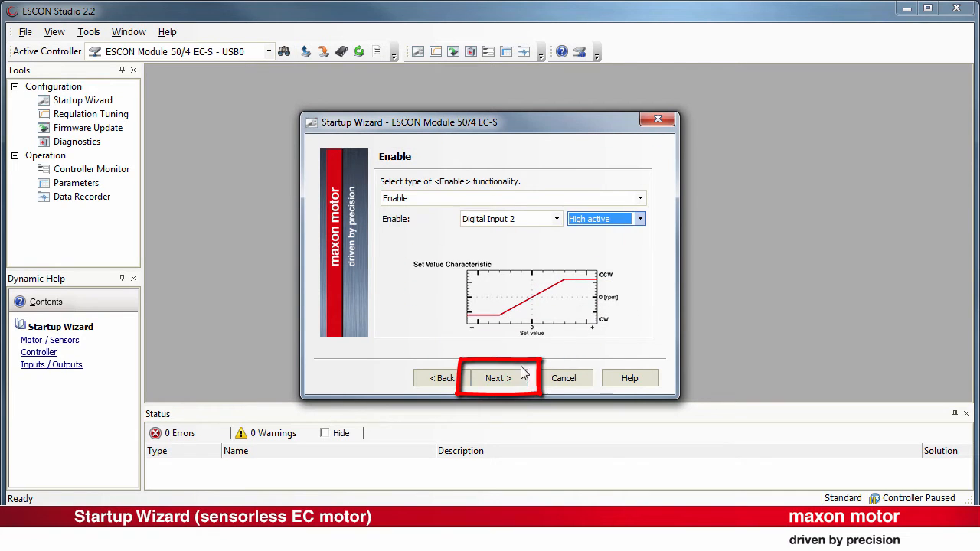
{"action": "left_click", "coordinate": [497, 377]}
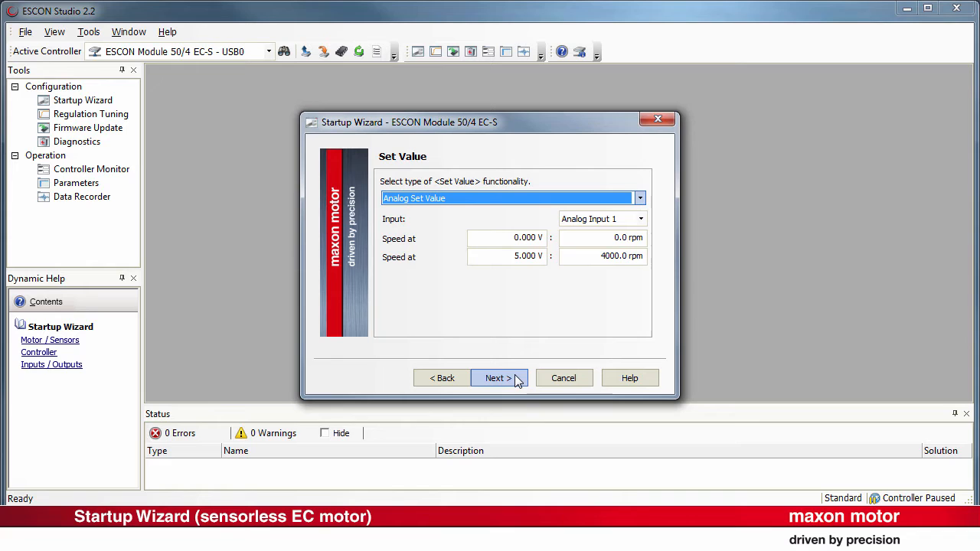
Step: Keep Analog Set Value, mapping 0 V to -5000 rpm and 4 V to 4000 rpm
{"action": "left_click", "coordinate": [639, 197]}
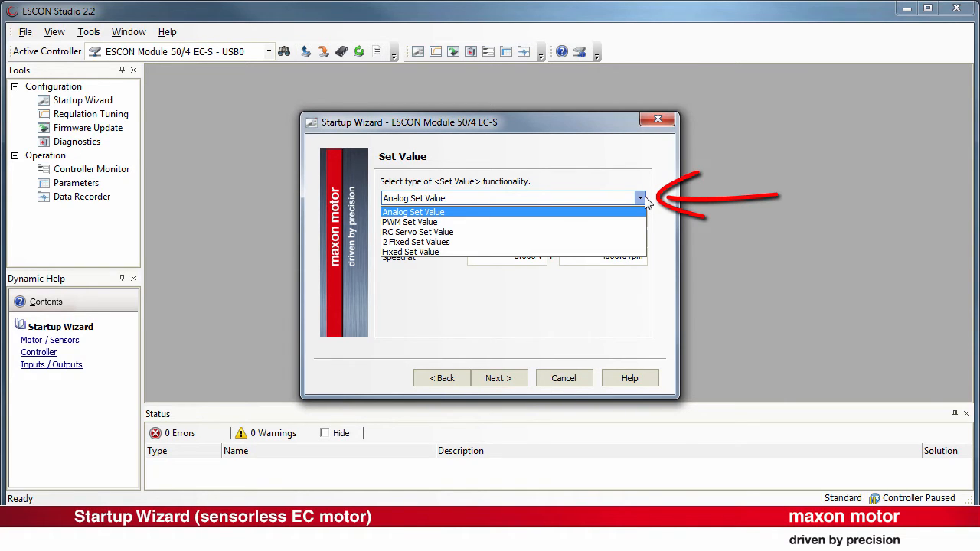
{"action": "left_click", "coordinate": [412, 212]}
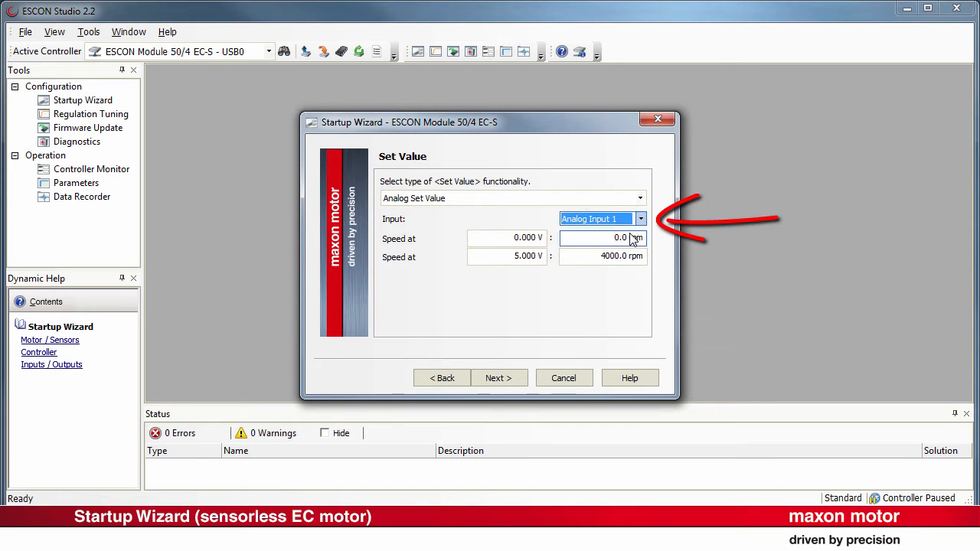
{"action": "type", "text": "-500.0"}
{"action": "left_click", "coordinate": [507, 256]}
{"action": "type", "text": "4"}
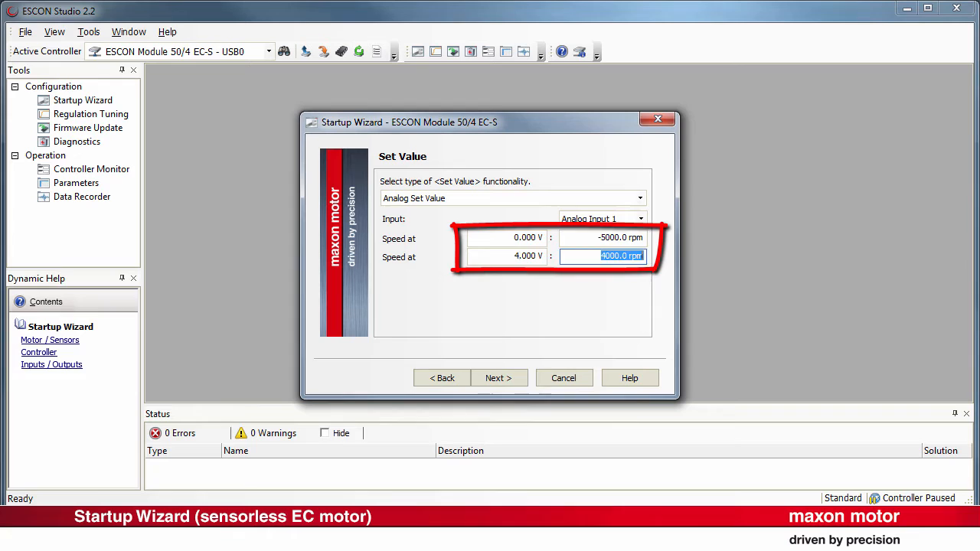
{"action": "left_click", "coordinate": [495, 378]}
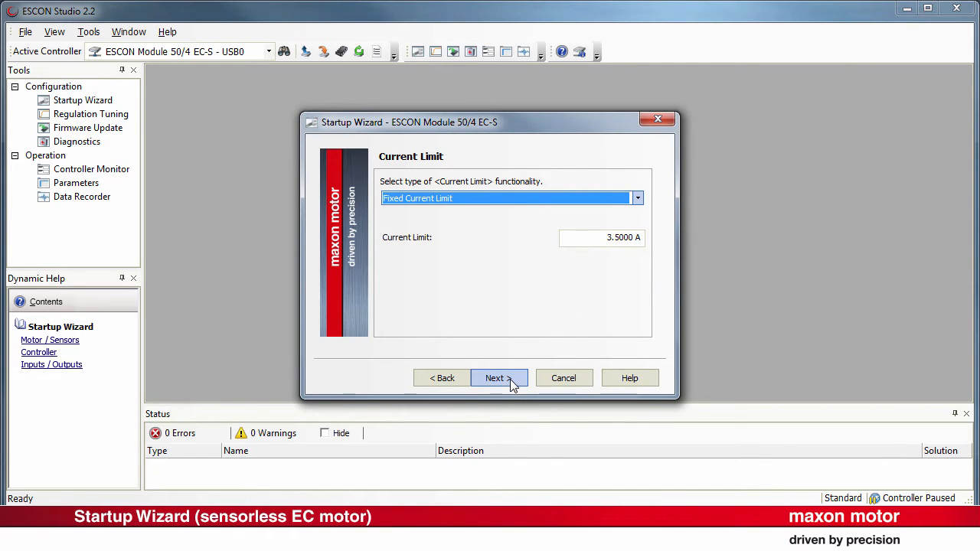
Step: Set a fixed current limit of 11.8 A
{"action": "left_click", "coordinate": [637, 198]}
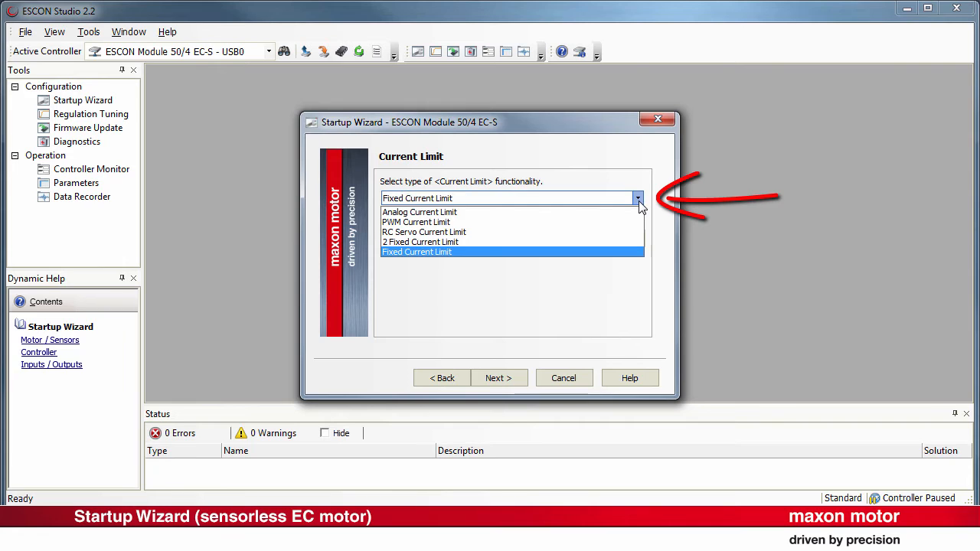
{"action": "left_click", "coordinate": [416, 252]}
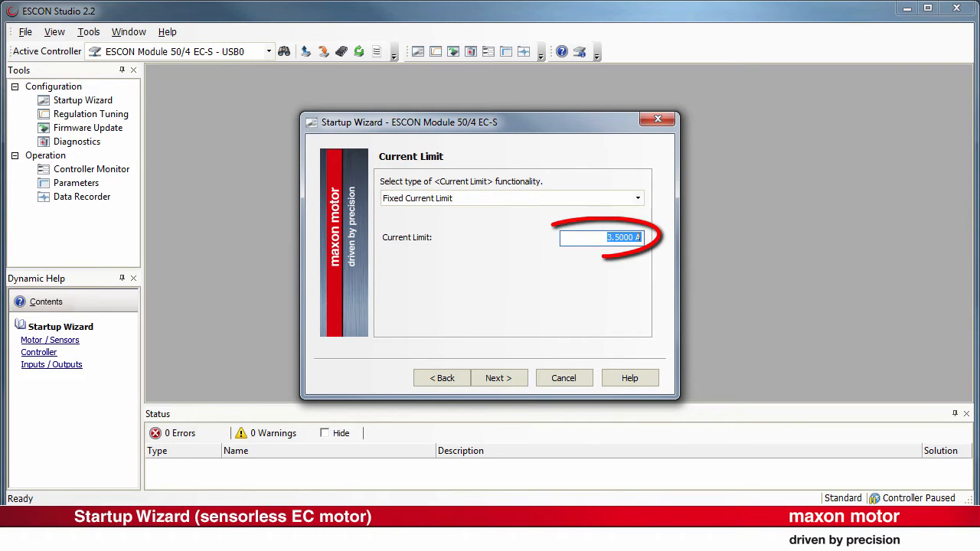
{"action": "type", "text": "11.8000"}
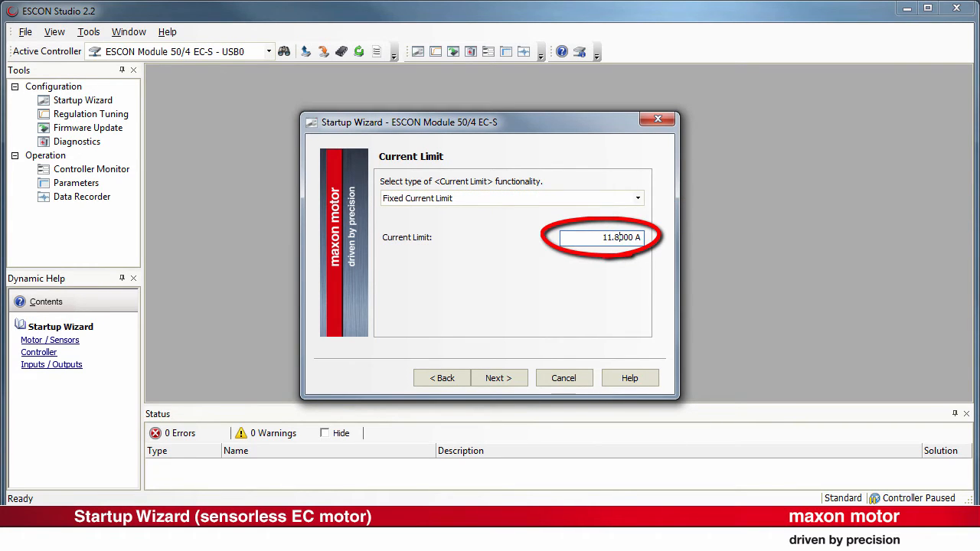
{"action": "left_click", "coordinate": [497, 377]}
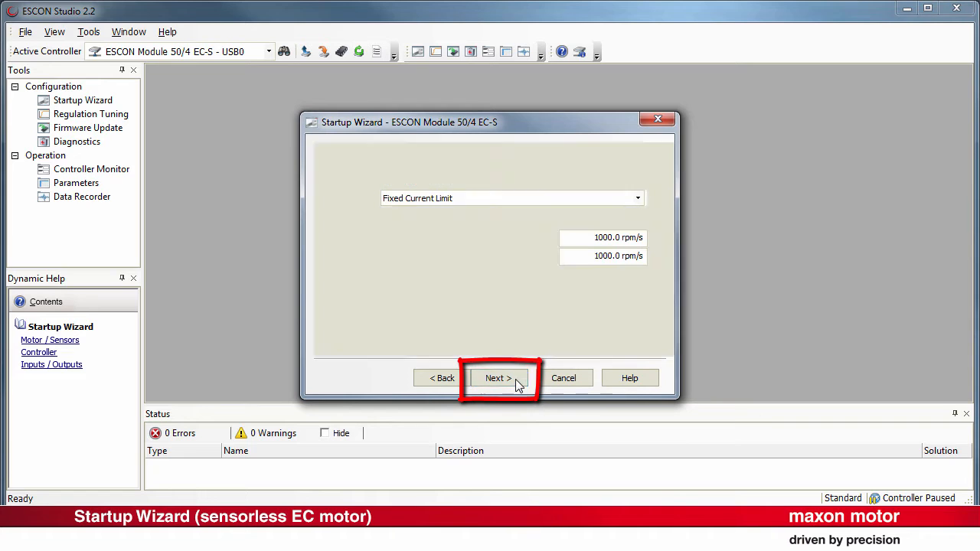
Step: Keep a fixed speed ramp with 20000 rpm/s acceleration and 30000 rpm/s deceleration
{"action": "left_click", "coordinate": [497, 377]}
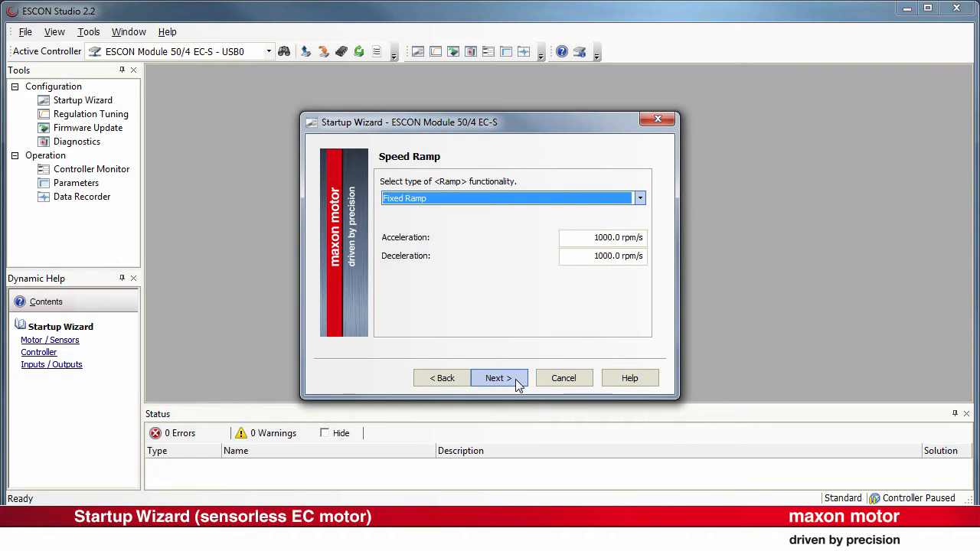
{"action": "left_click", "coordinate": [640, 198]}
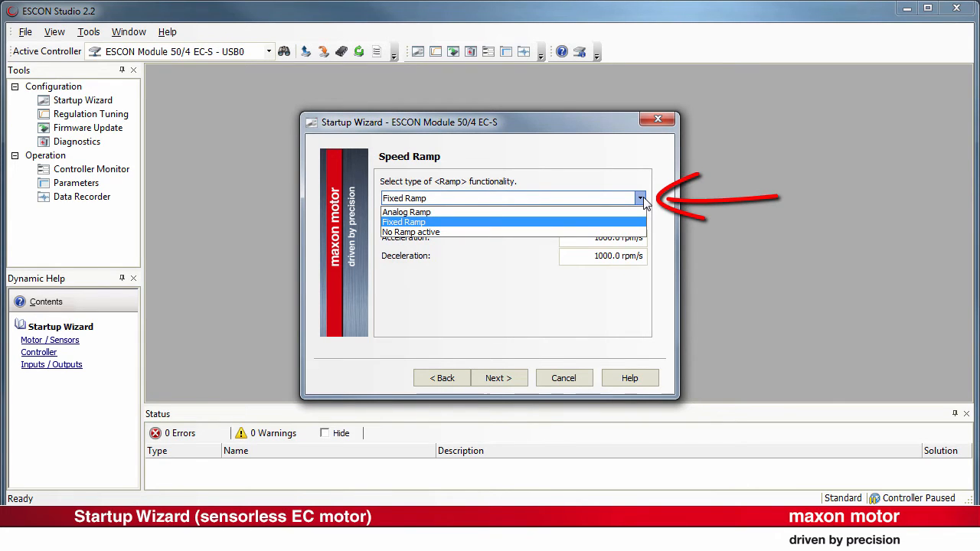
{"action": "left_click", "coordinate": [403, 221]}
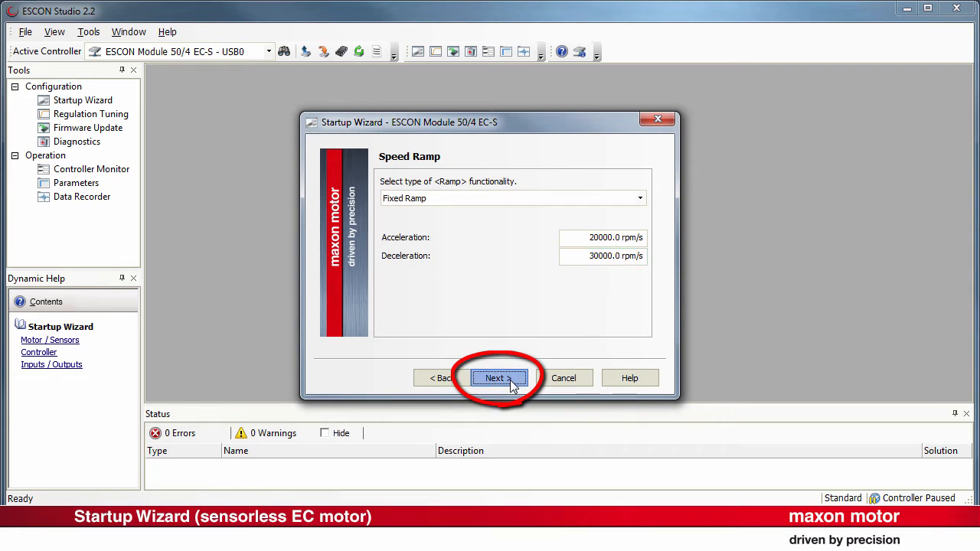
{"action": "left_click", "coordinate": [495, 377]}
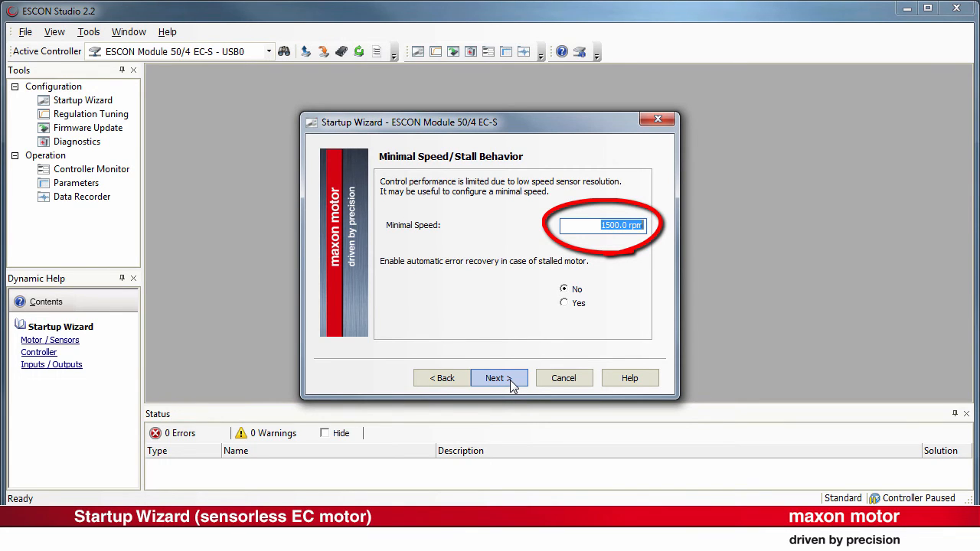
Step: Enter a 500 rpm minimal speed with stall recovery left at No
{"action": "type", "text": "500.0"}
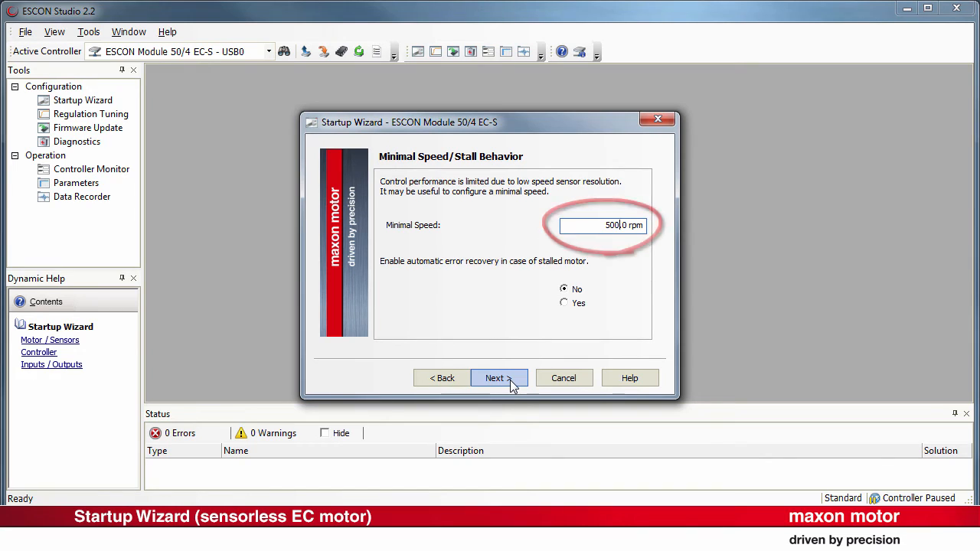
{"action": "left_click", "coordinate": [498, 378]}
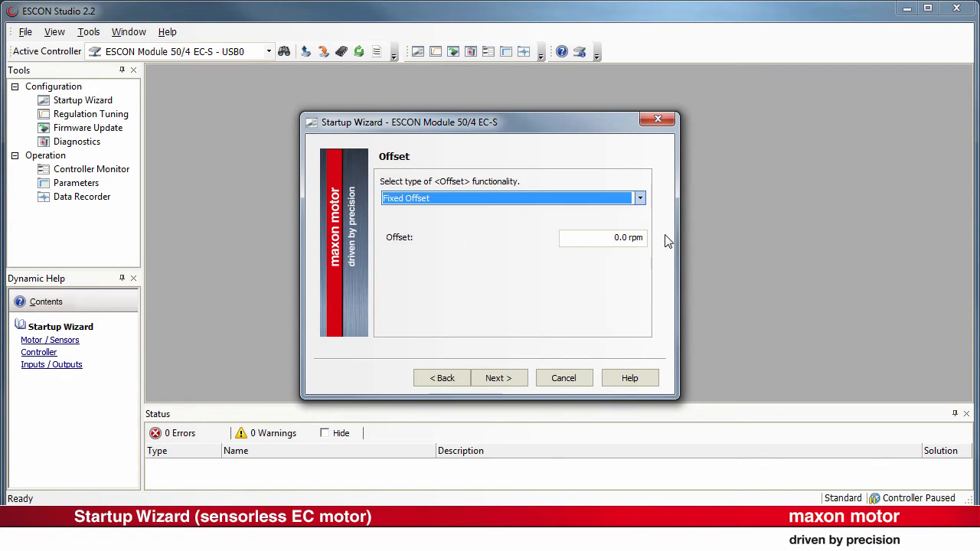
Step: Keep the fixed offset and default digital inputs, leaving Analog Input 2 unused
{"action": "left_click", "coordinate": [640, 197]}
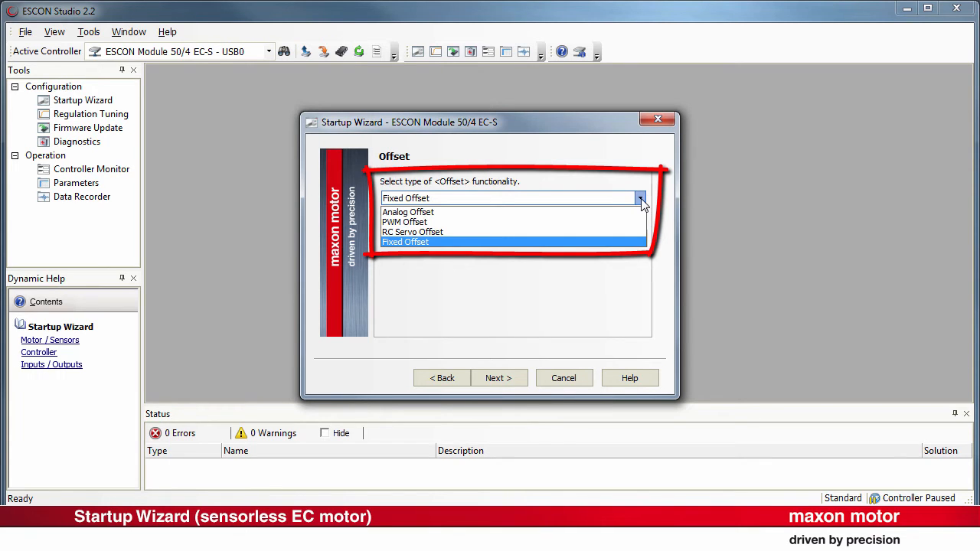
{"action": "left_click", "coordinate": [497, 378]}
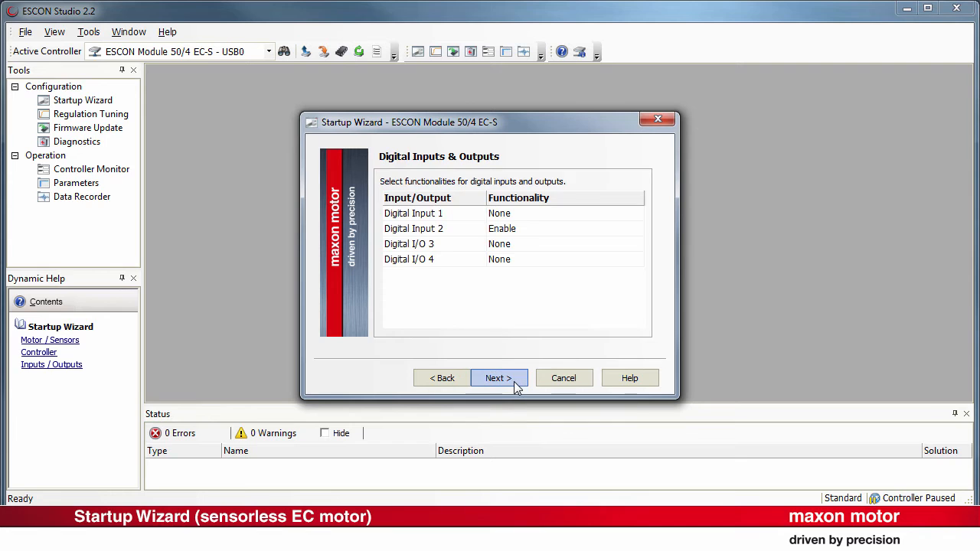
{"action": "left_click", "coordinate": [637, 213]}
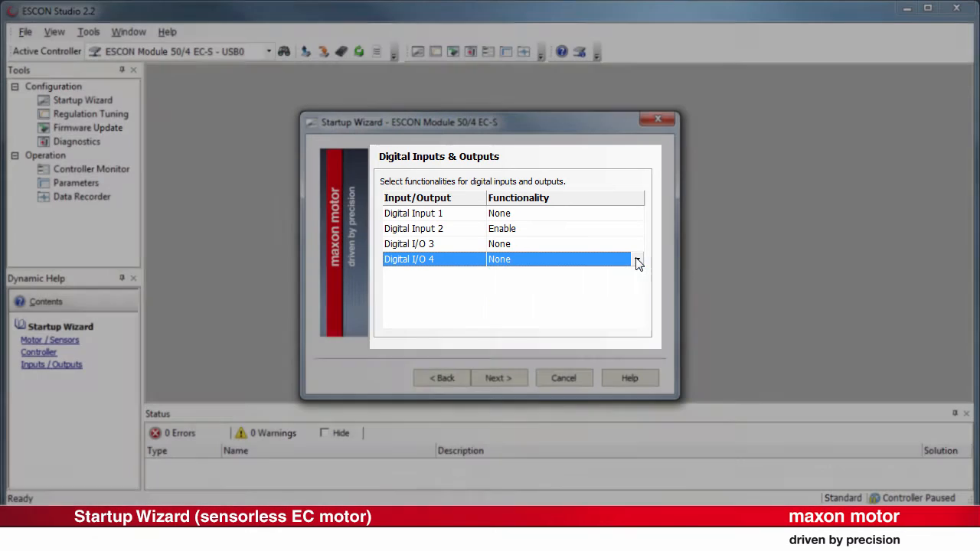
{"action": "left_click", "coordinate": [498, 377]}
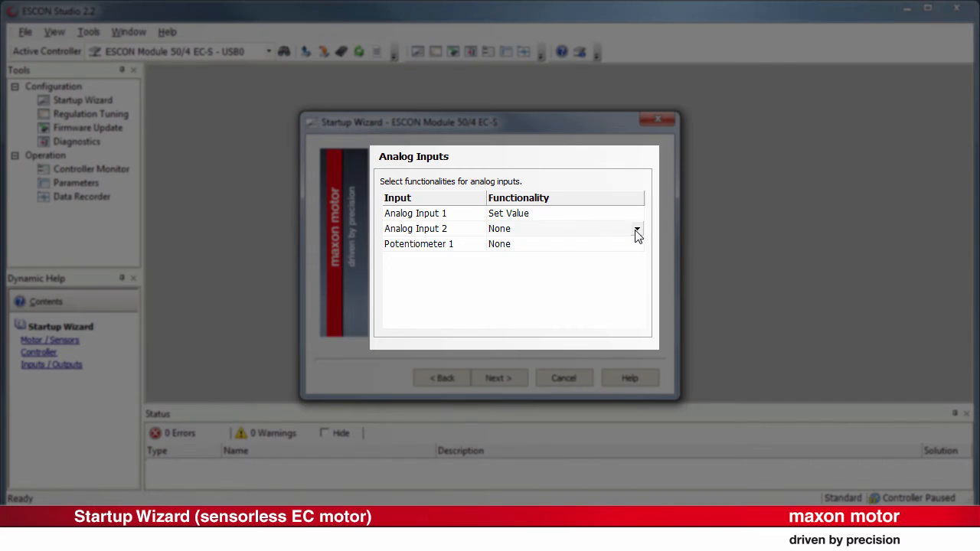
{"action": "left_click", "coordinate": [637, 228]}
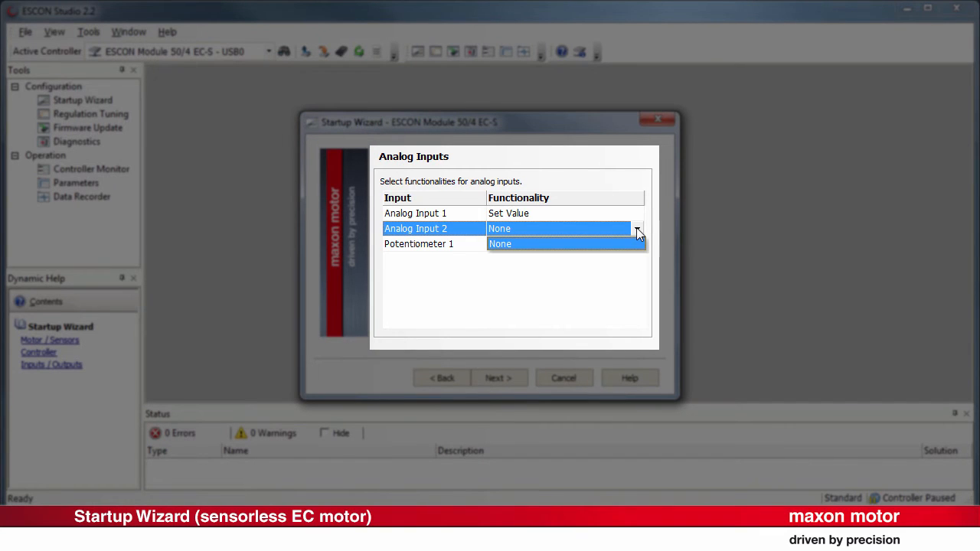
{"action": "left_click", "coordinate": [638, 243]}
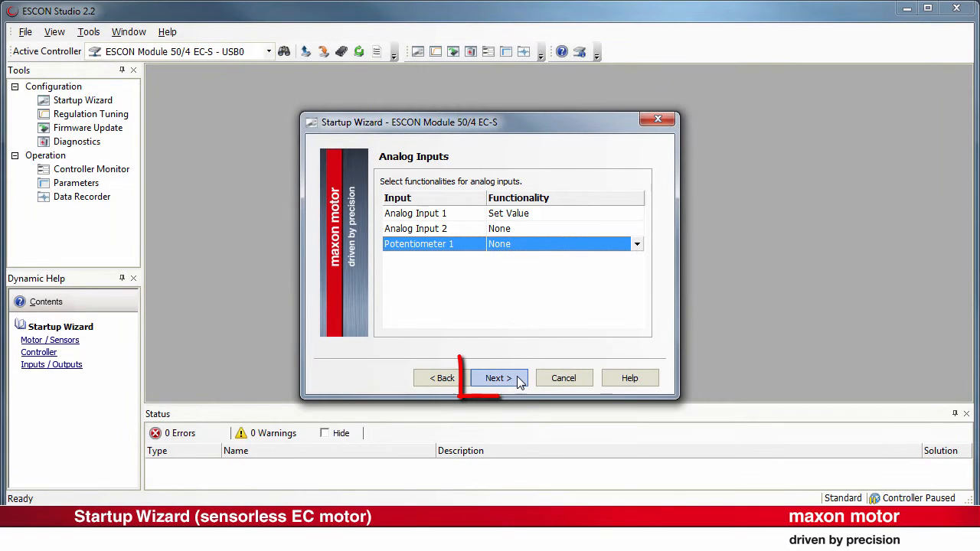
{"action": "left_click", "coordinate": [497, 378]}
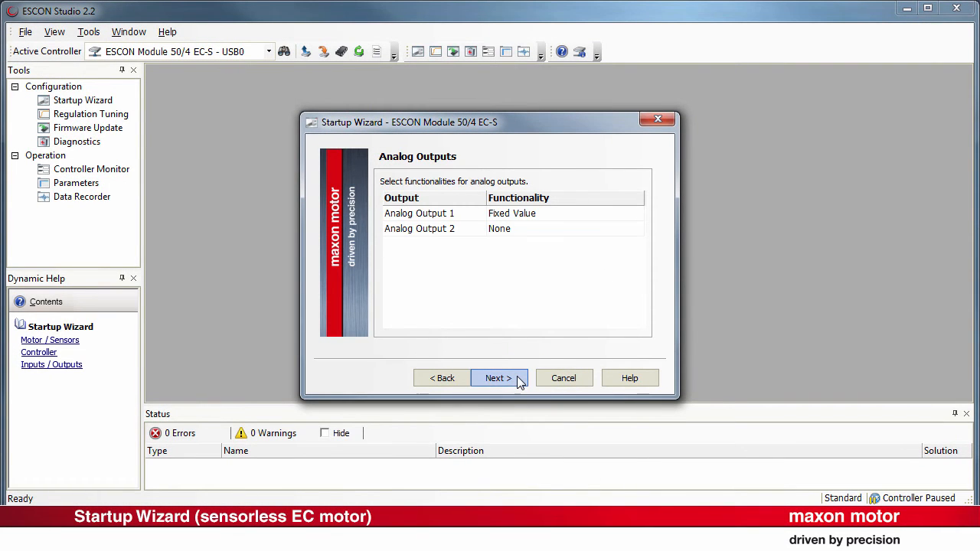
Step: Set Analog Output 1 to Fixed Value, with Analog Output 2 as None
{"action": "left_click", "coordinate": [637, 212]}
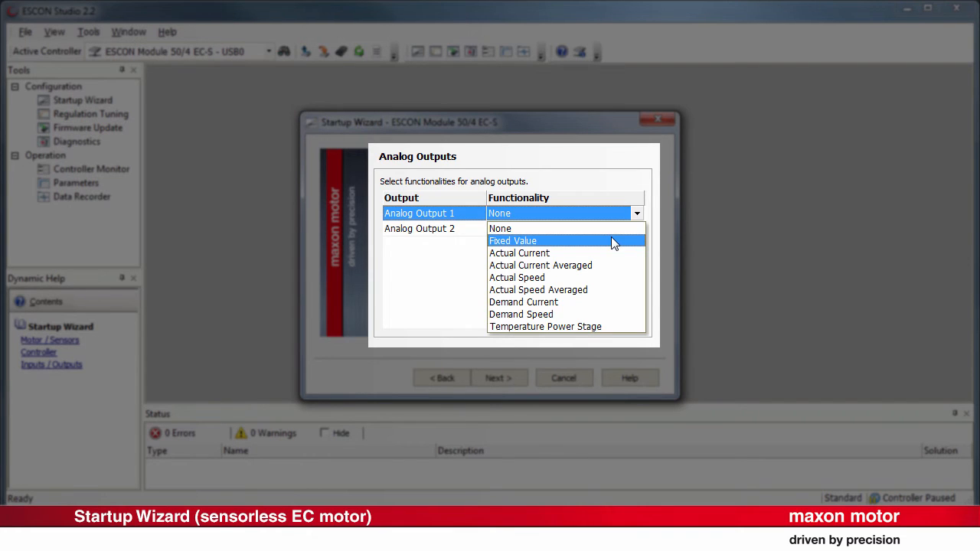
{"action": "left_click", "coordinate": [512, 240]}
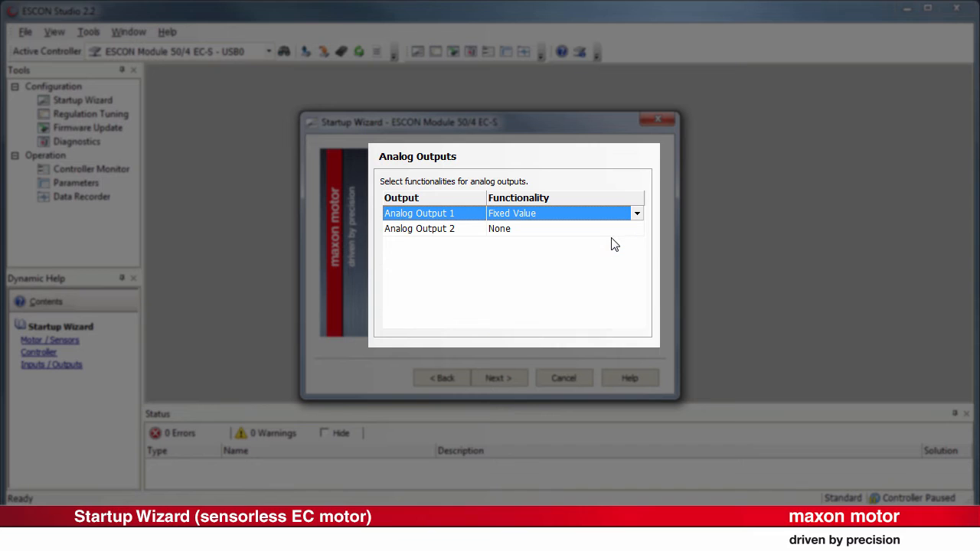
{"action": "left_click", "coordinate": [419, 228]}
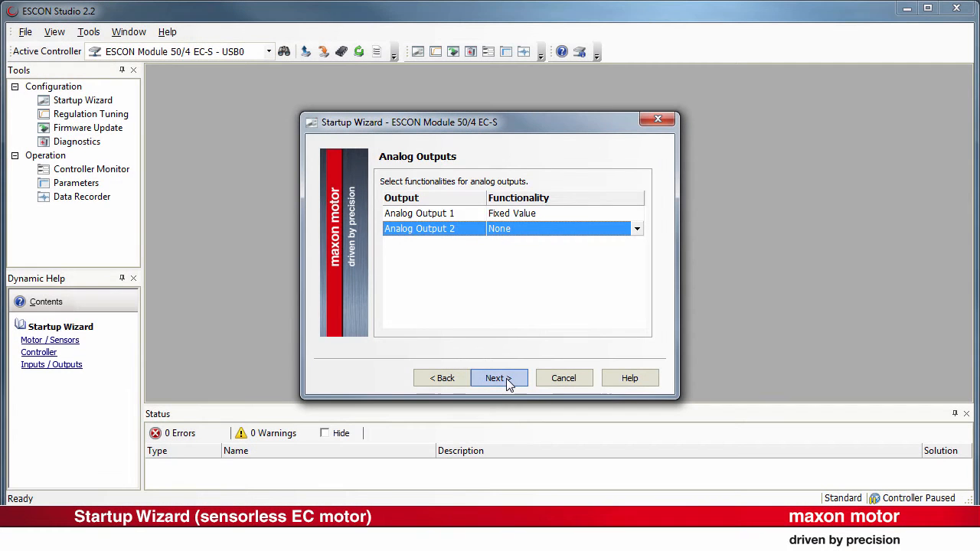
{"action": "left_click", "coordinate": [494, 377]}
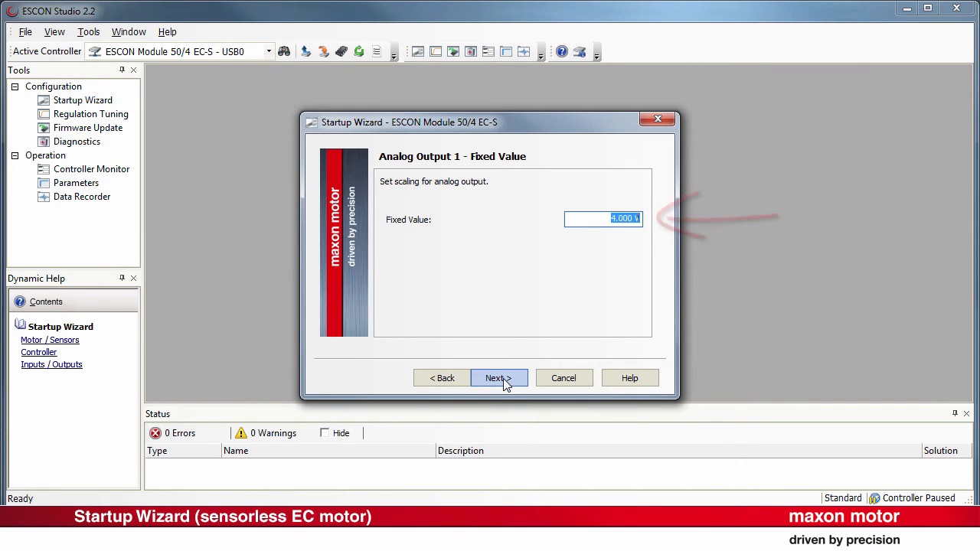
Step: Reach the configuration summary, then scroll through the wiring overview and close the help window
{"action": "left_click", "coordinate": [498, 377]}
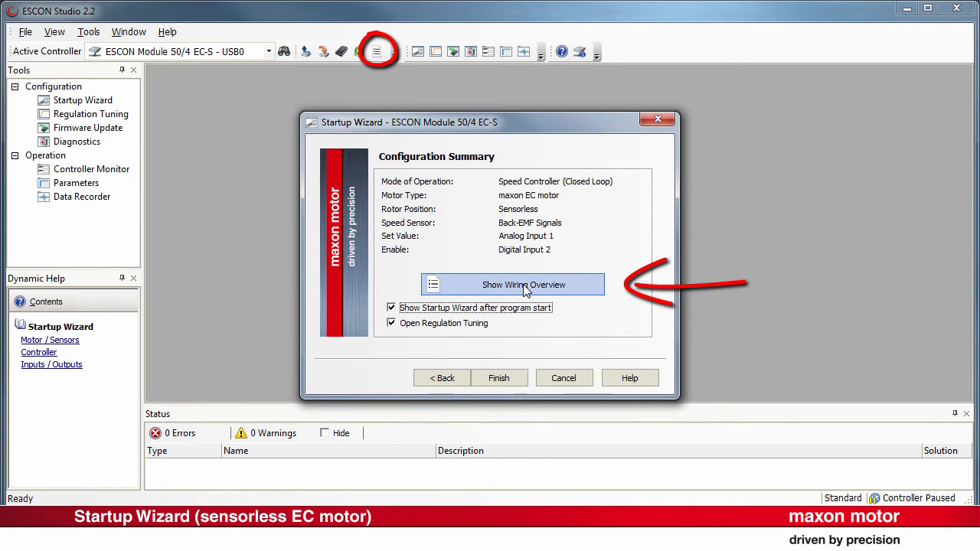
{"action": "left_click", "coordinate": [523, 284]}
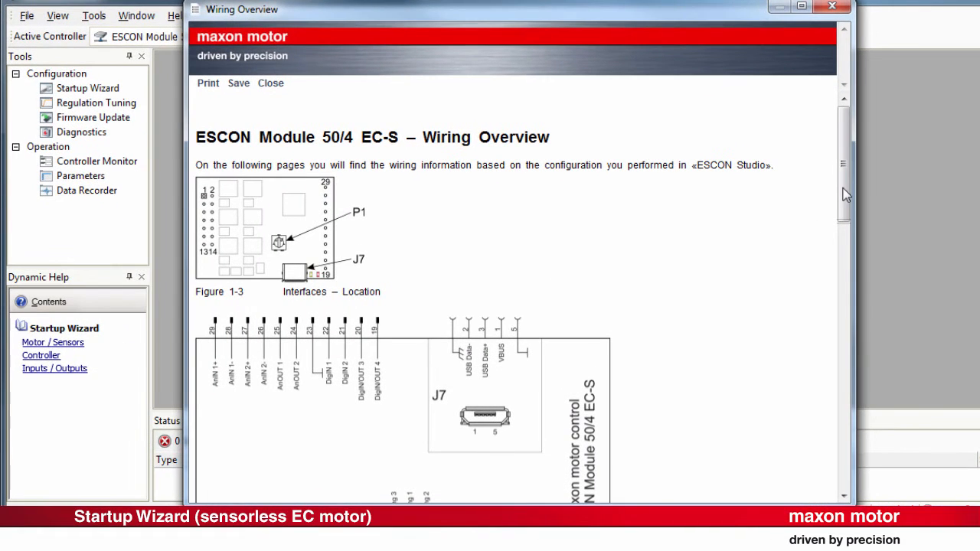
{"action": "scroll", "scroll_direction": "down", "scroll_amount": 3}
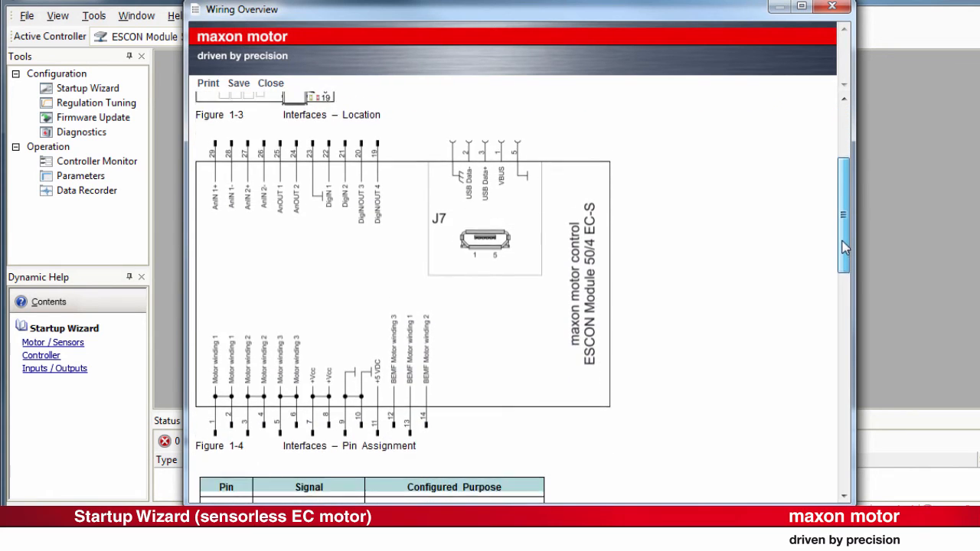
{"action": "scroll", "scroll_direction": "down", "scroll_amount": 3}
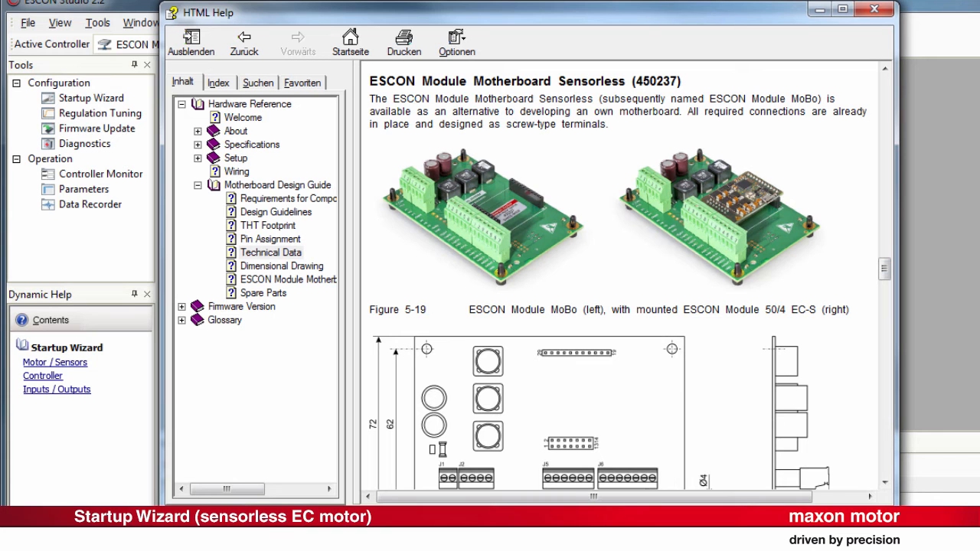
{"action": "left_click", "coordinate": [874, 10]}
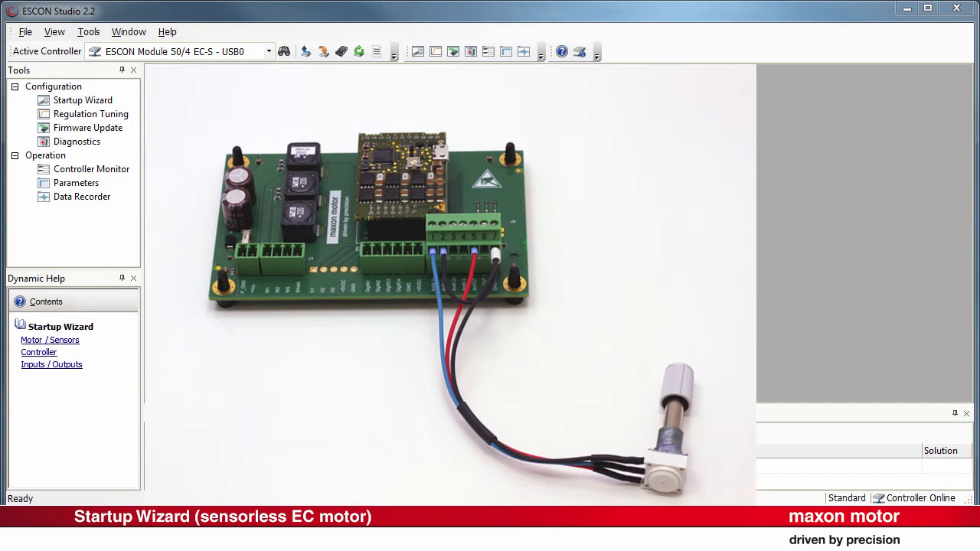